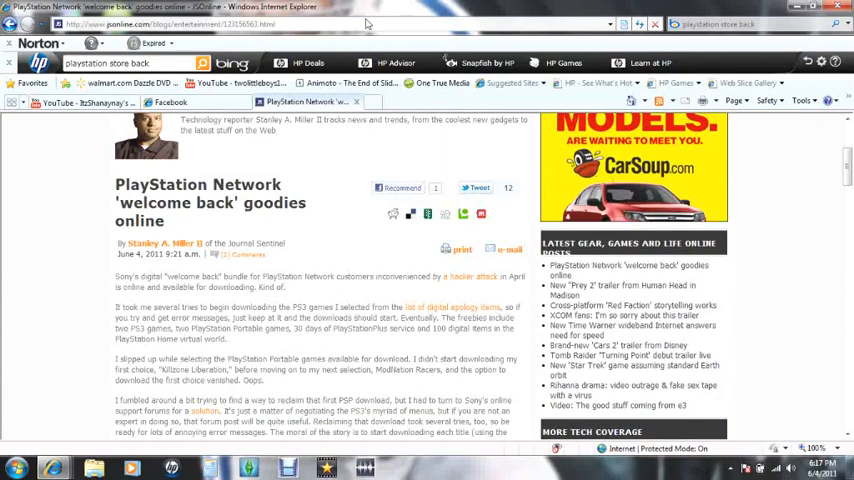
mouse_move(517, 390)
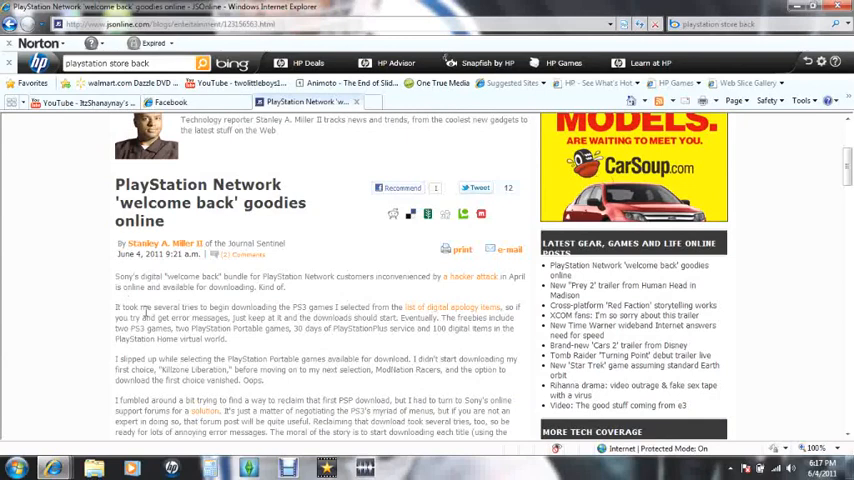
mouse_move(324, 315)
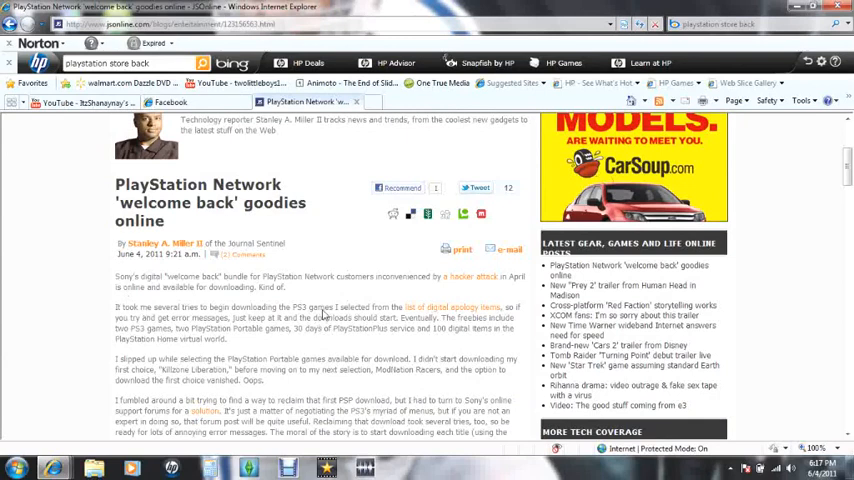
mouse_move(322, 313)
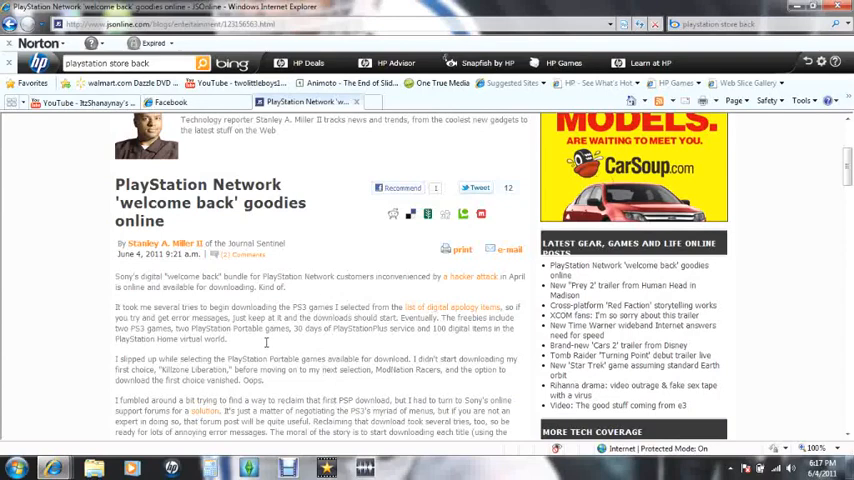
scroll(down, 3)
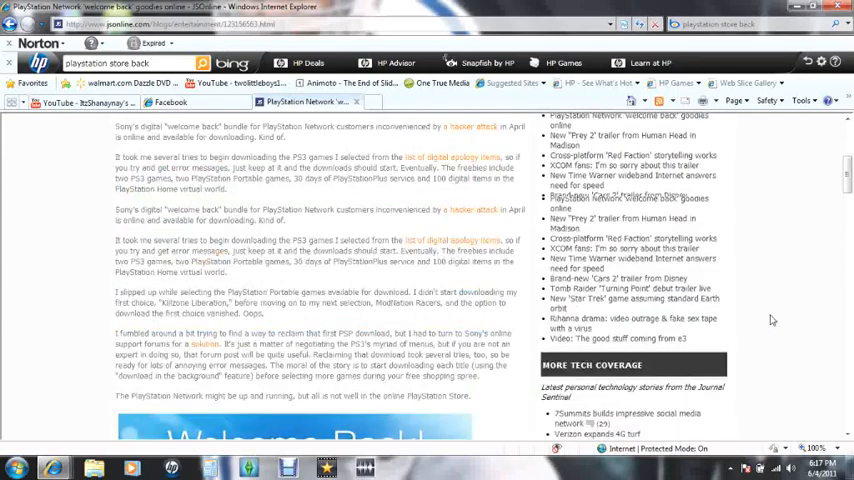
scroll(up, 3)
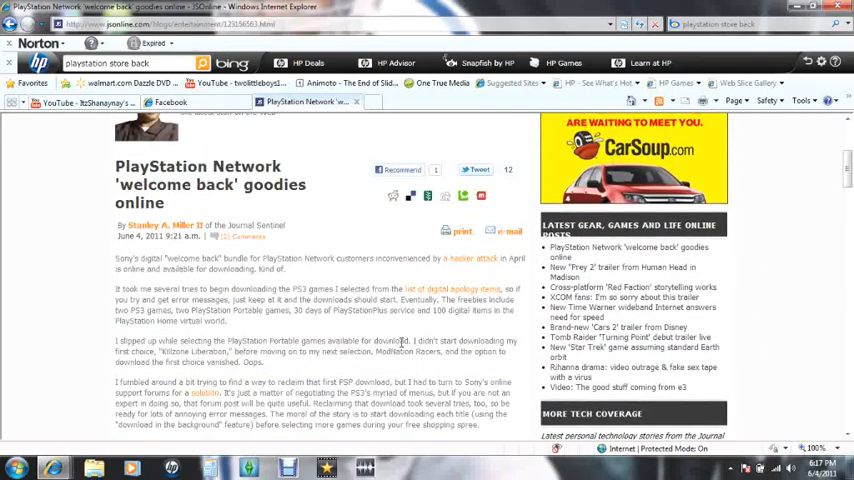